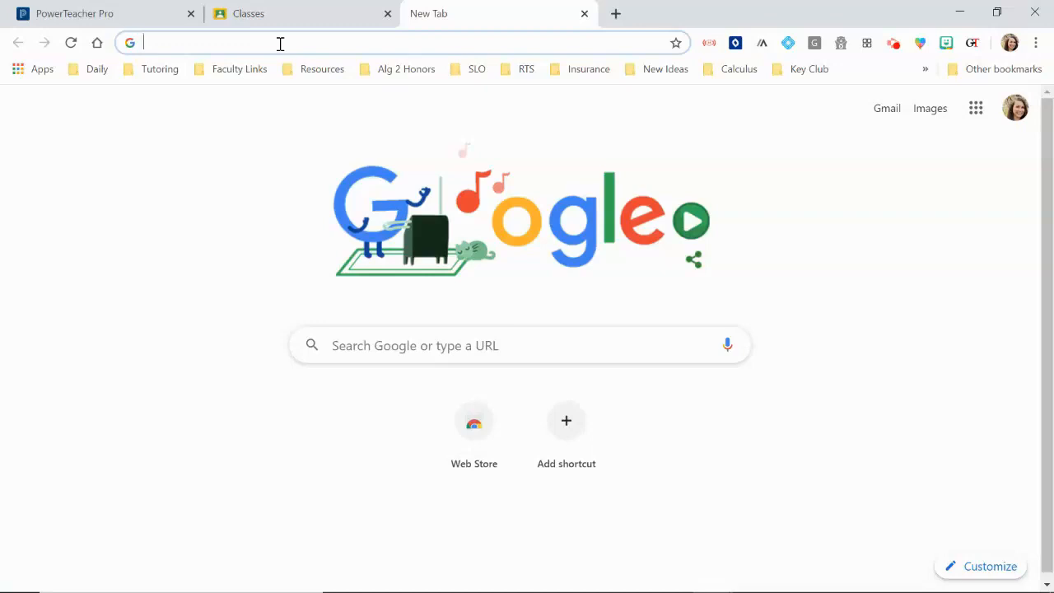
# Step: Search 'grade transferer' and open the Grade Transferer Chrome Web Store page
pyautogui.write('grade transferer')
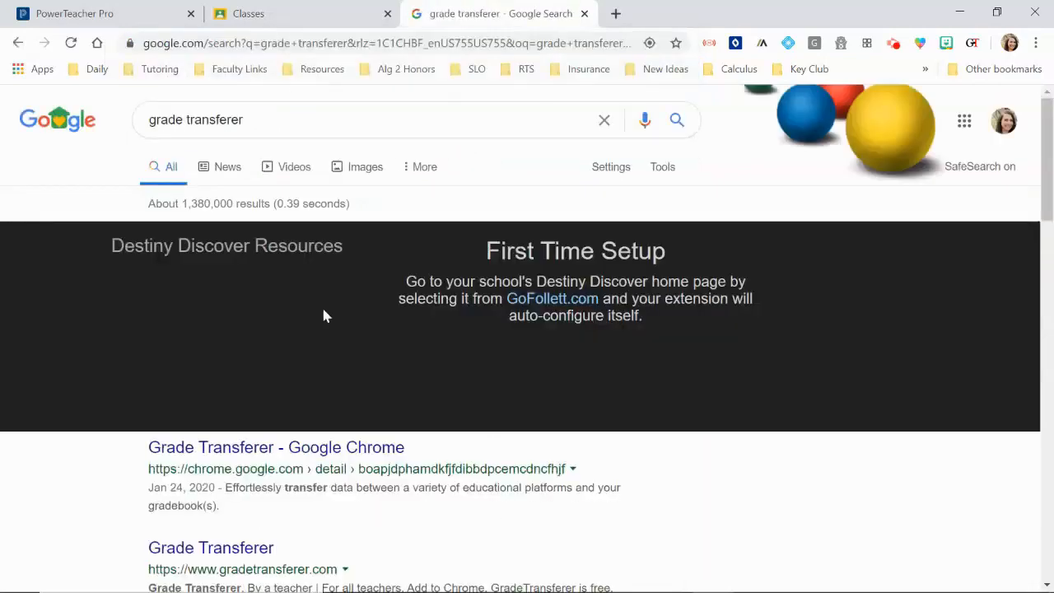
pyautogui.click(276, 448)
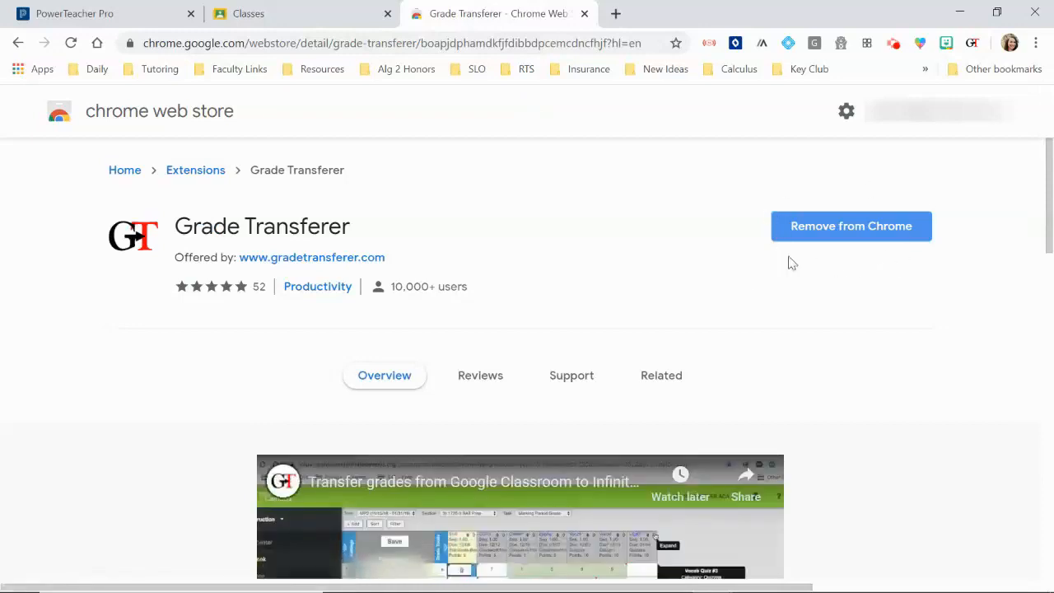
pyautogui.moveTo(916, 287)
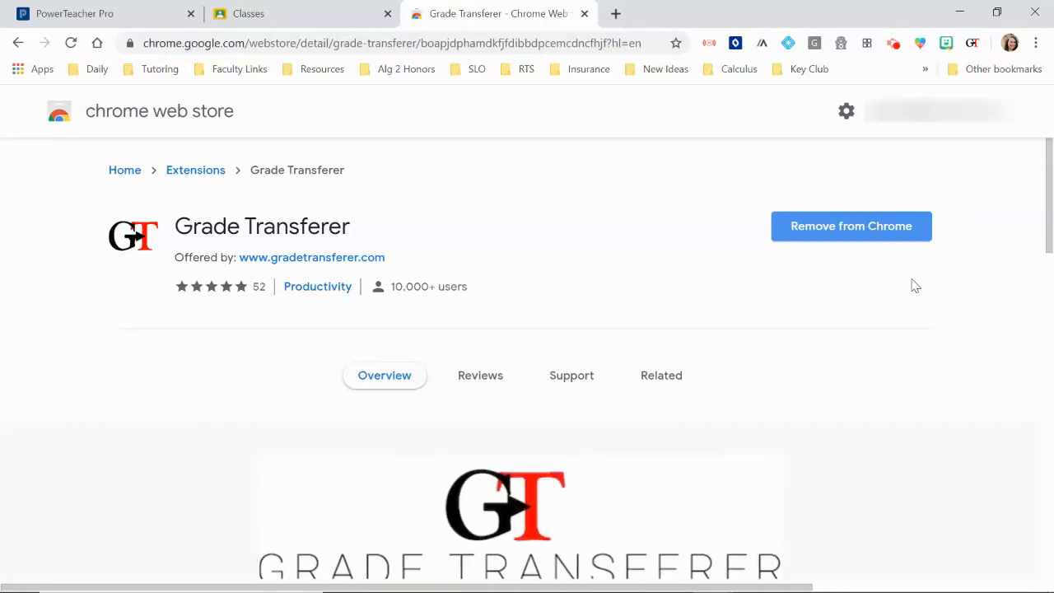
pyautogui.moveTo(537, 274)
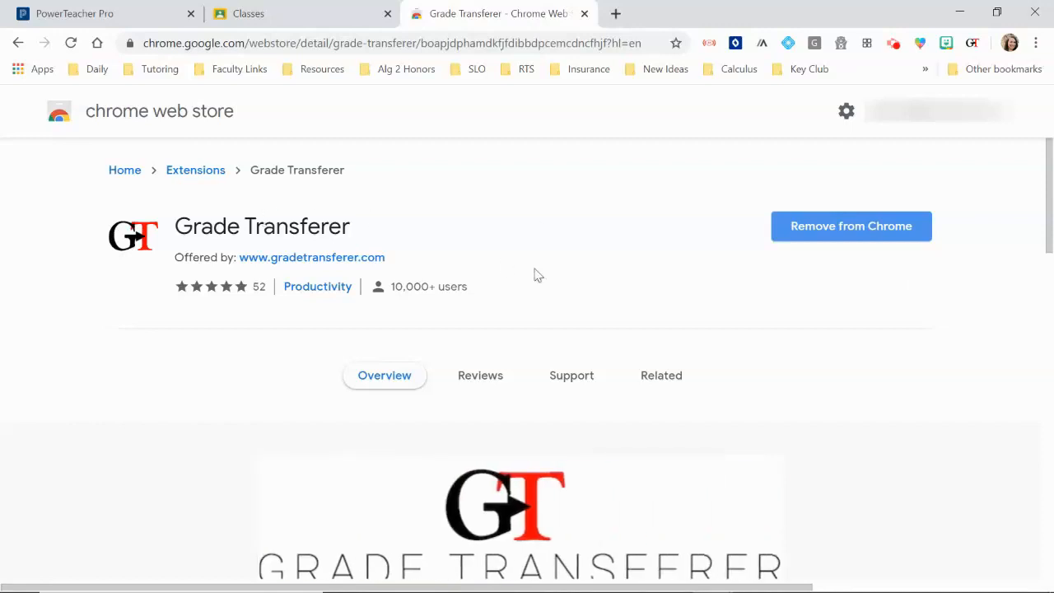
pyautogui.moveTo(585, 13)
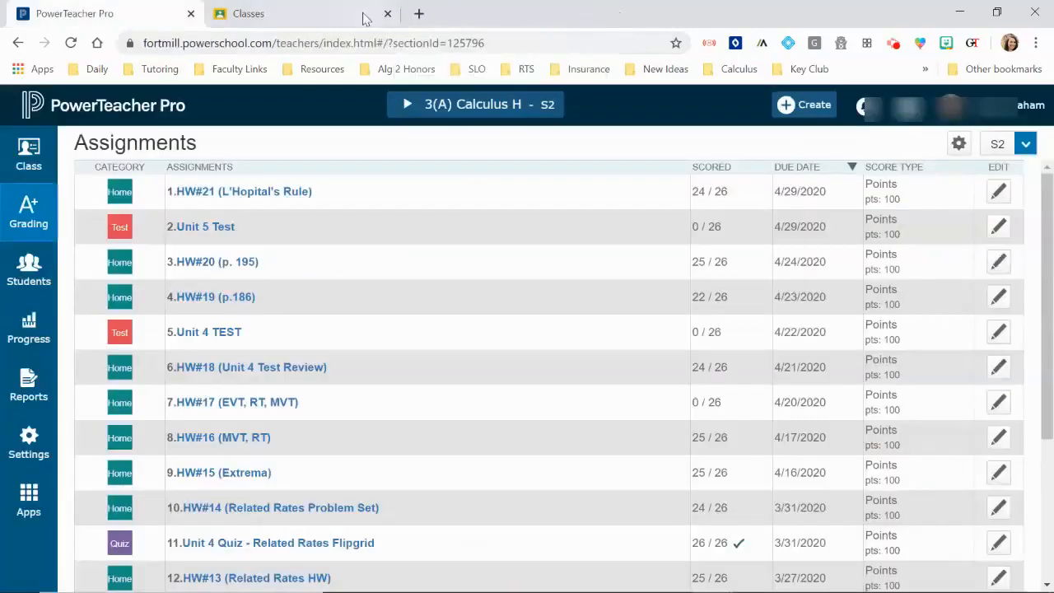
# Step: Open the Calculus Honors Spring 2020 gradebook and bring the HW#21 column into view
pyautogui.click(248, 14)
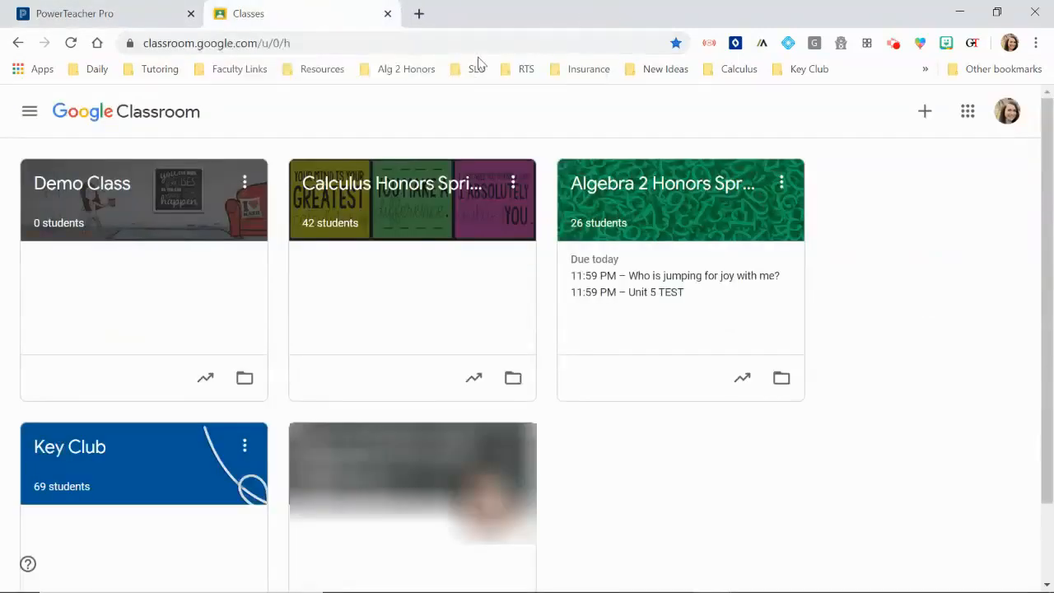
pyautogui.click(392, 183)
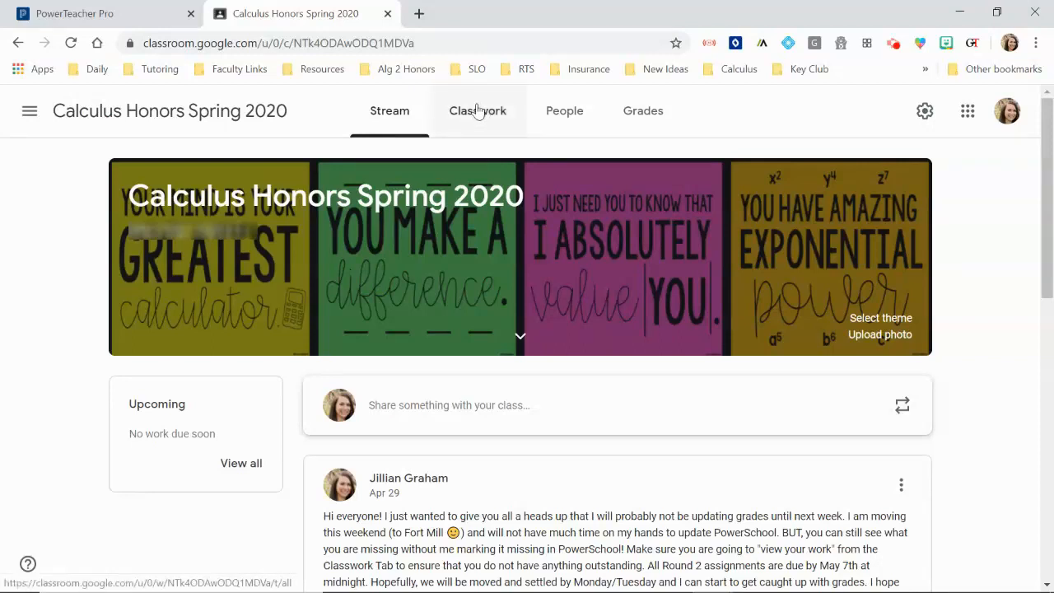
pyautogui.click(478, 110)
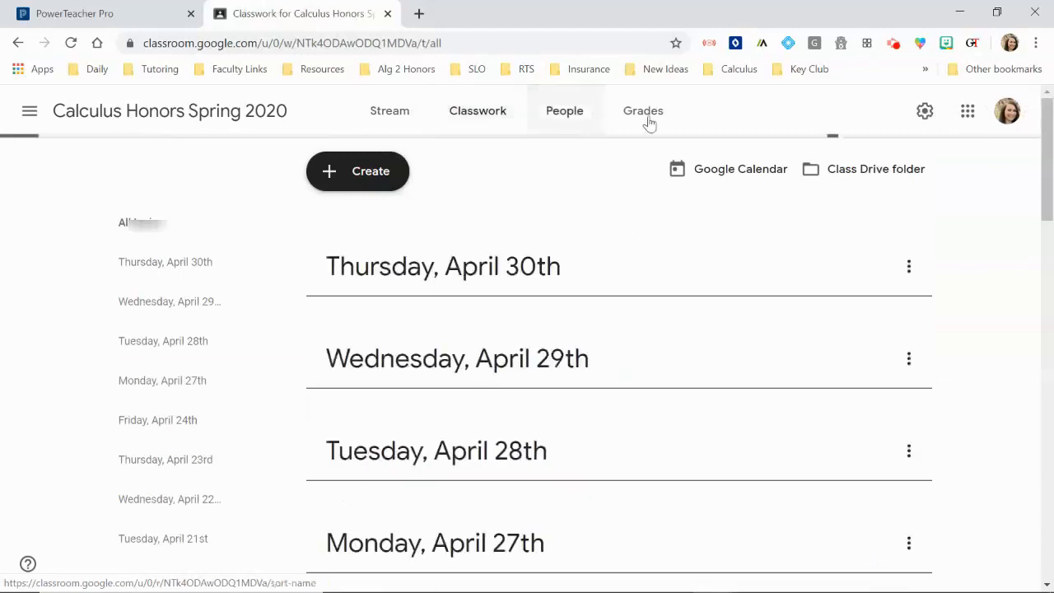
pyautogui.click(642, 110)
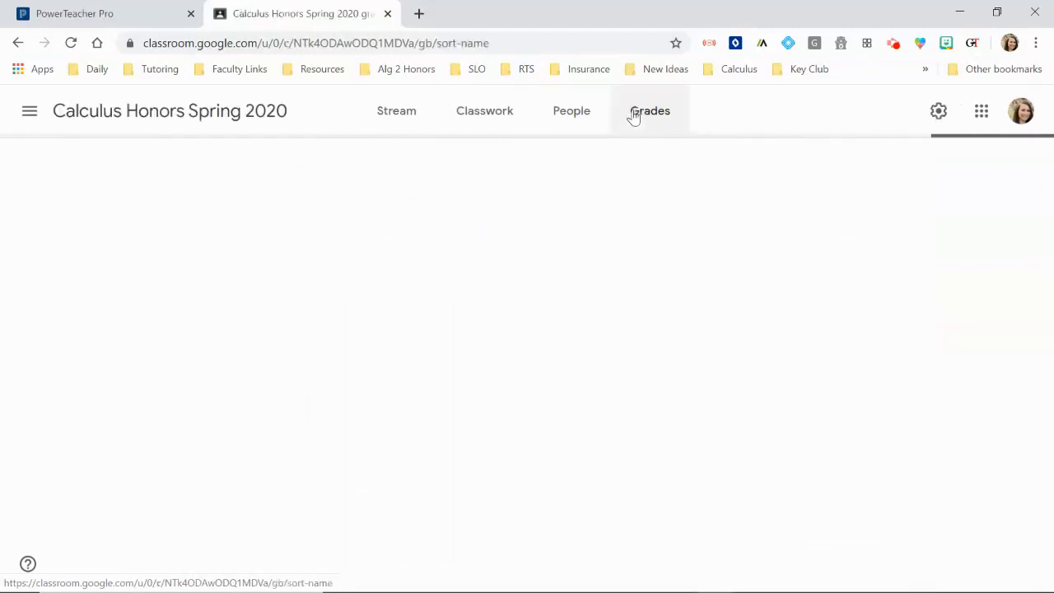
pyautogui.click(642, 110)
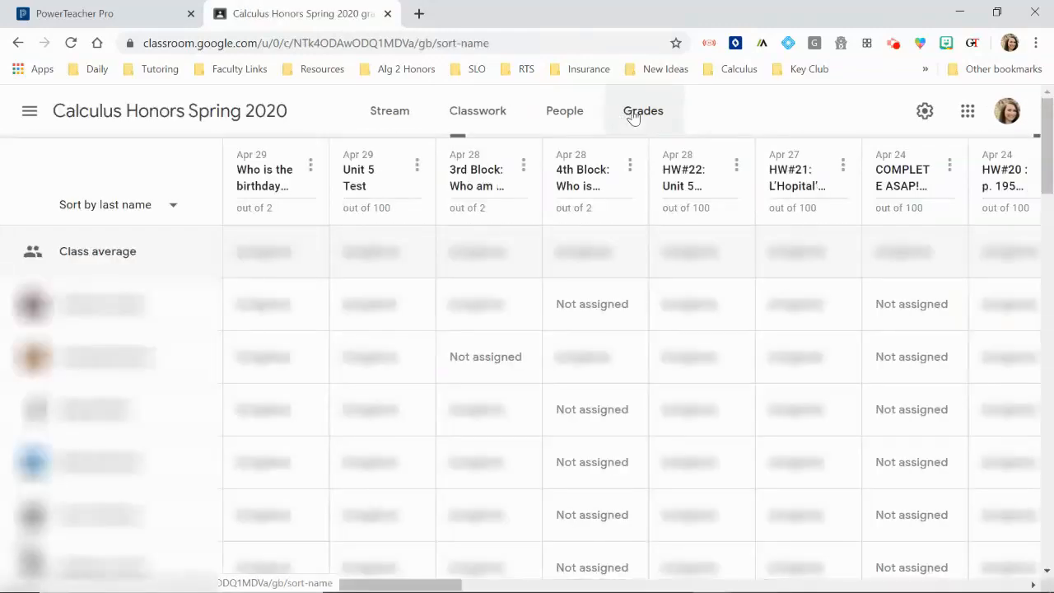
pyautogui.click(643, 110)
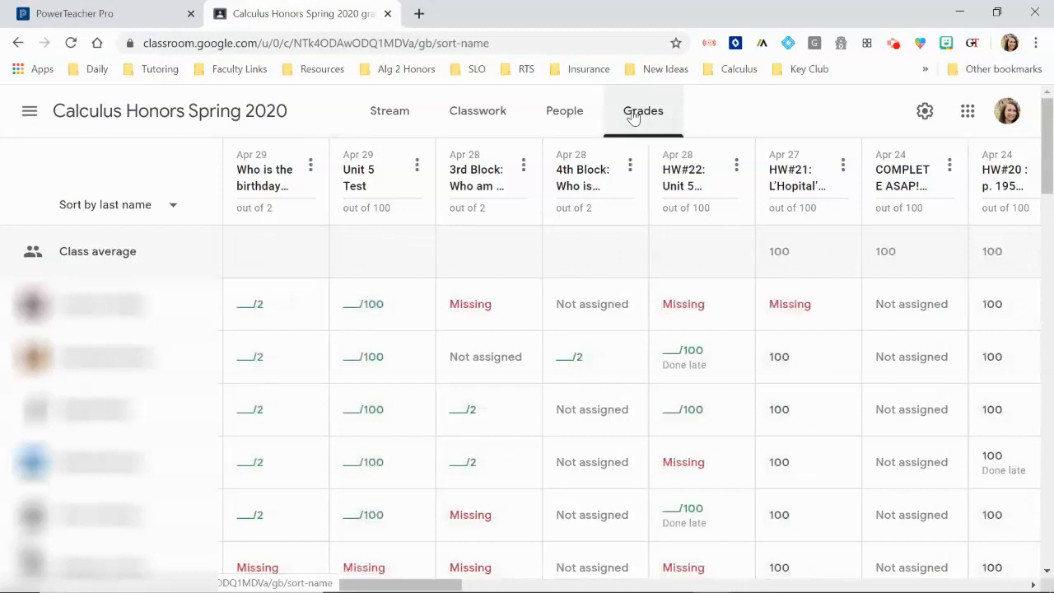
pyautogui.hscroll(3)
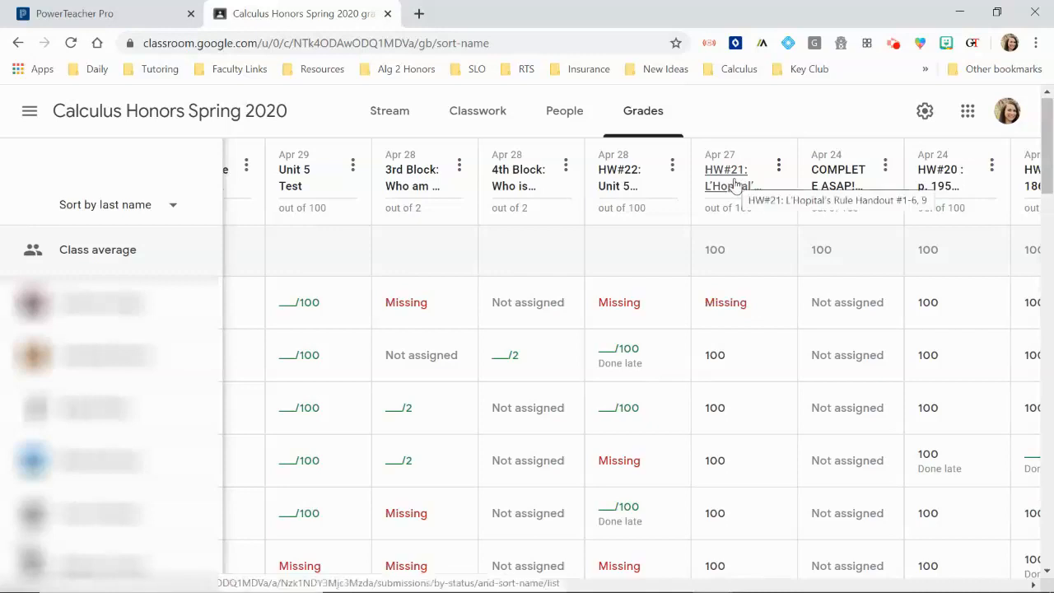
pyautogui.moveTo(746, 147)
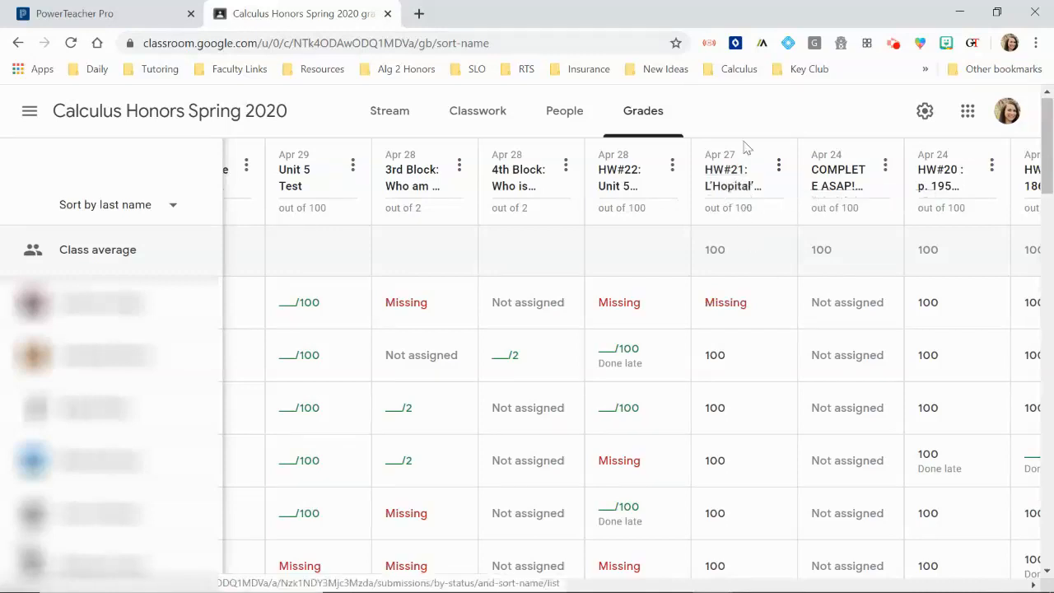
# Step: Open HW#21 student work and purge Grade Transferer's previously stored grade data
pyautogui.click(718, 178)
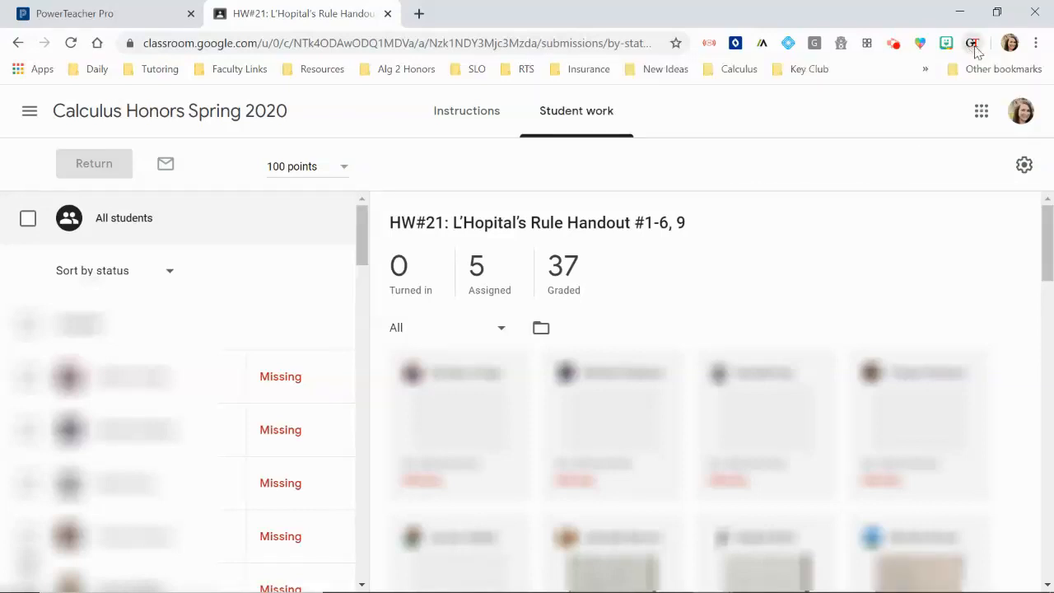
pyautogui.click(972, 43)
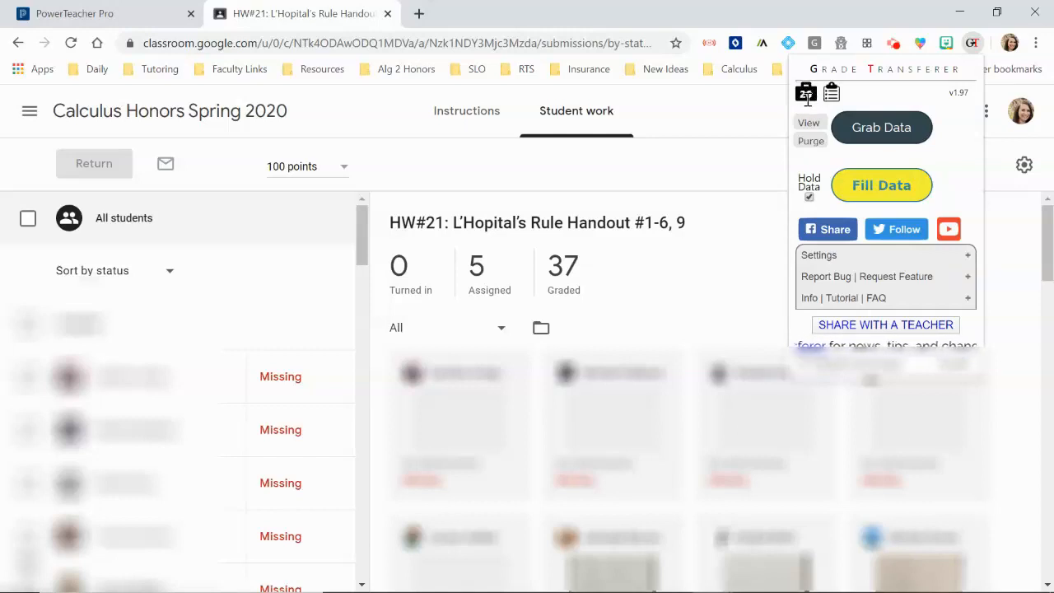
pyautogui.click(811, 142)
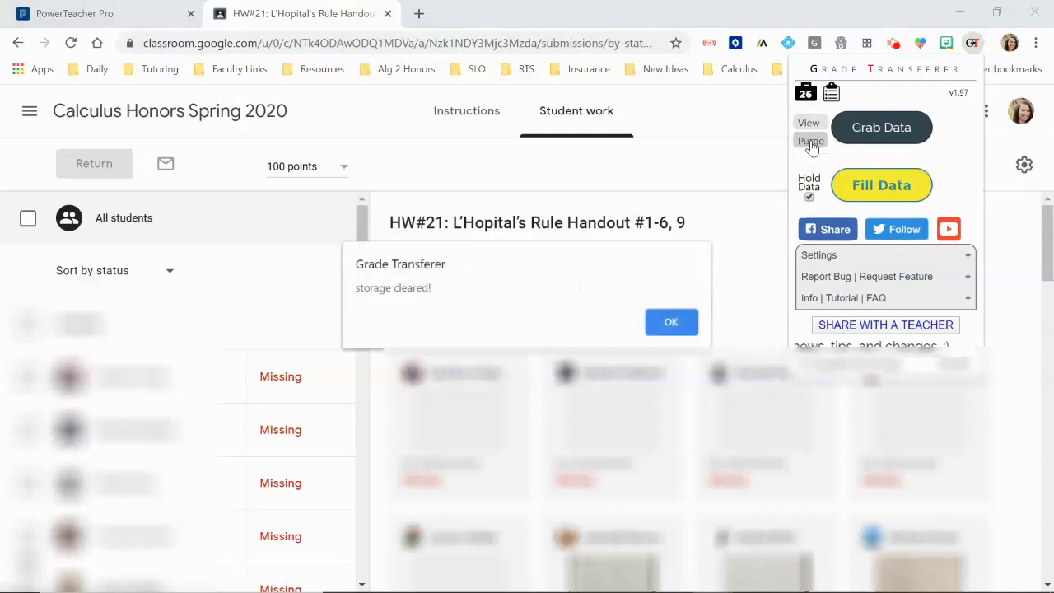
pyautogui.click(671, 321)
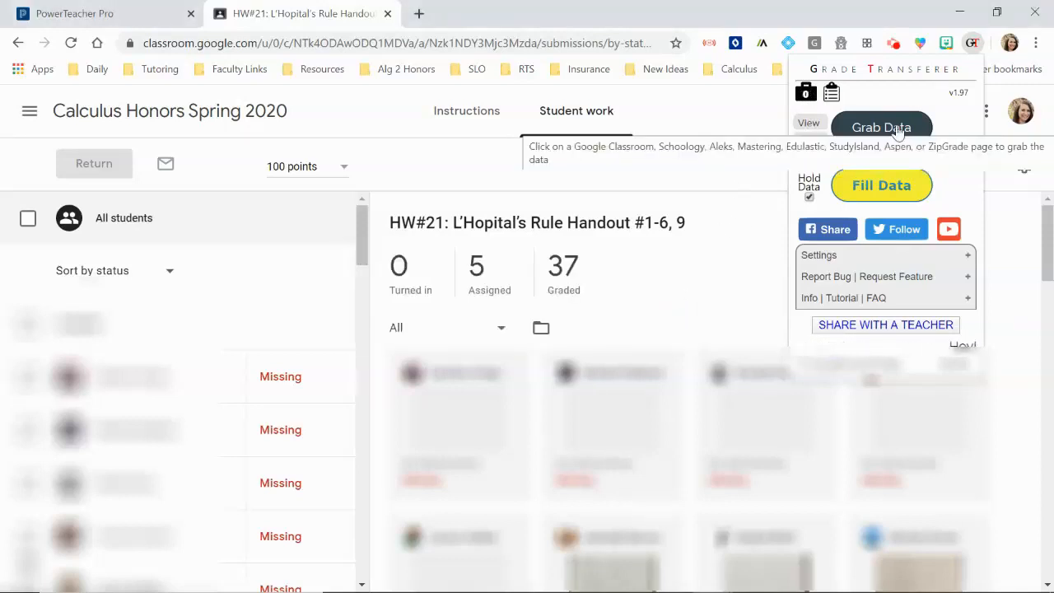
# Step: Grab the HW#21 grades for all 37 students into Grade Transferer
pyautogui.click(881, 129)
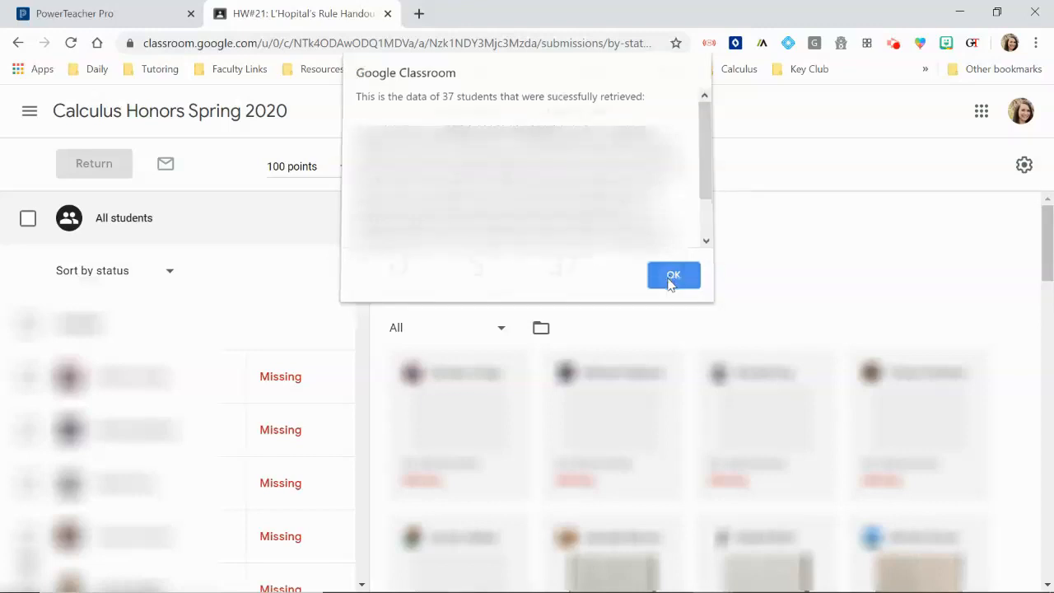
pyautogui.click(672, 274)
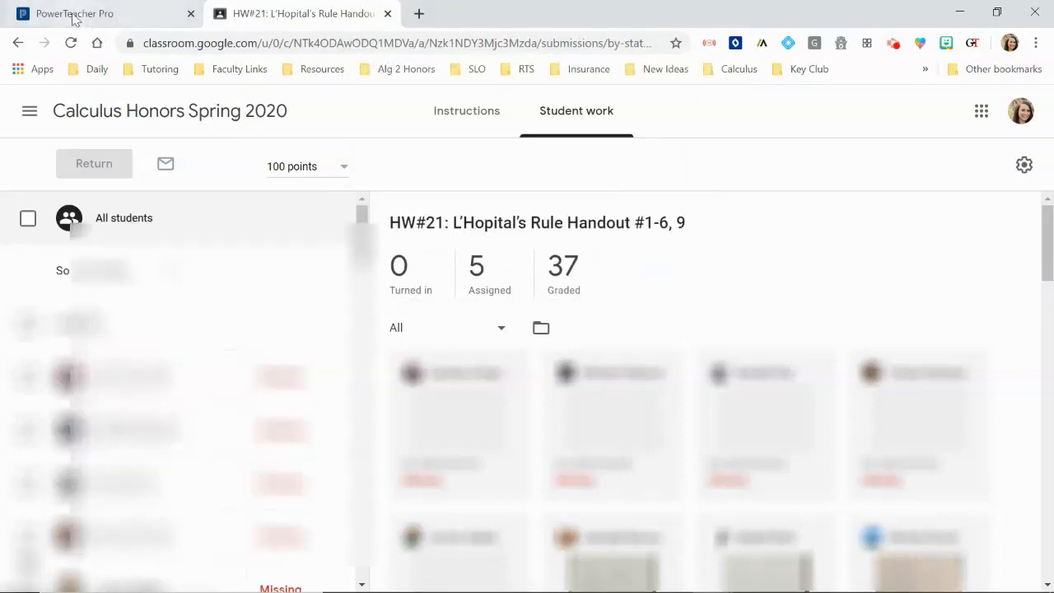
# Step: Switch to PowerTeacher Pro, go to the HW#21 assignment, and return to the 3(A) Calculus H scoresheet
pyautogui.click(99, 13)
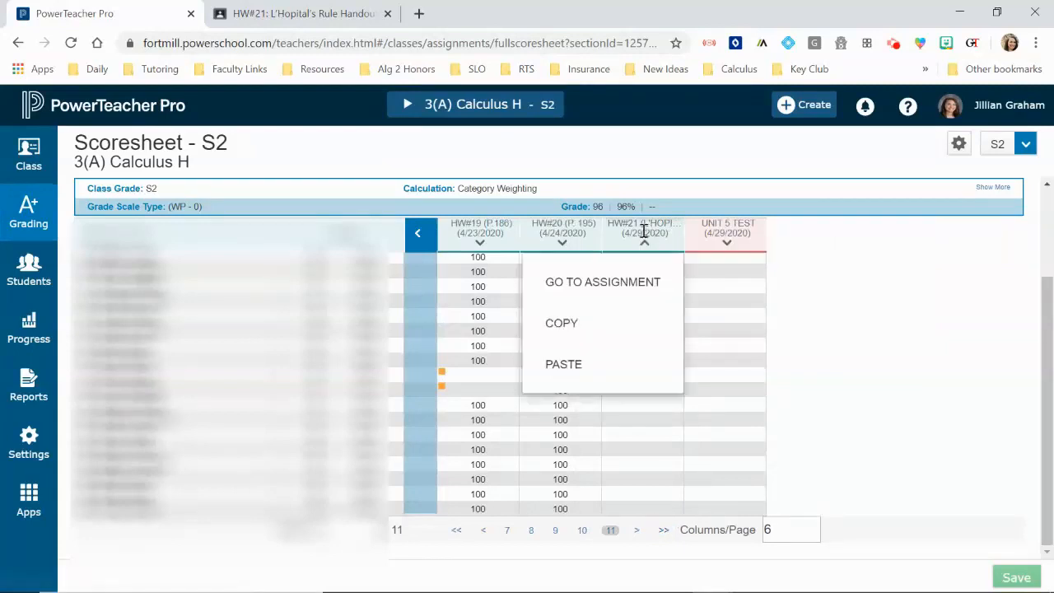
pyautogui.click(603, 282)
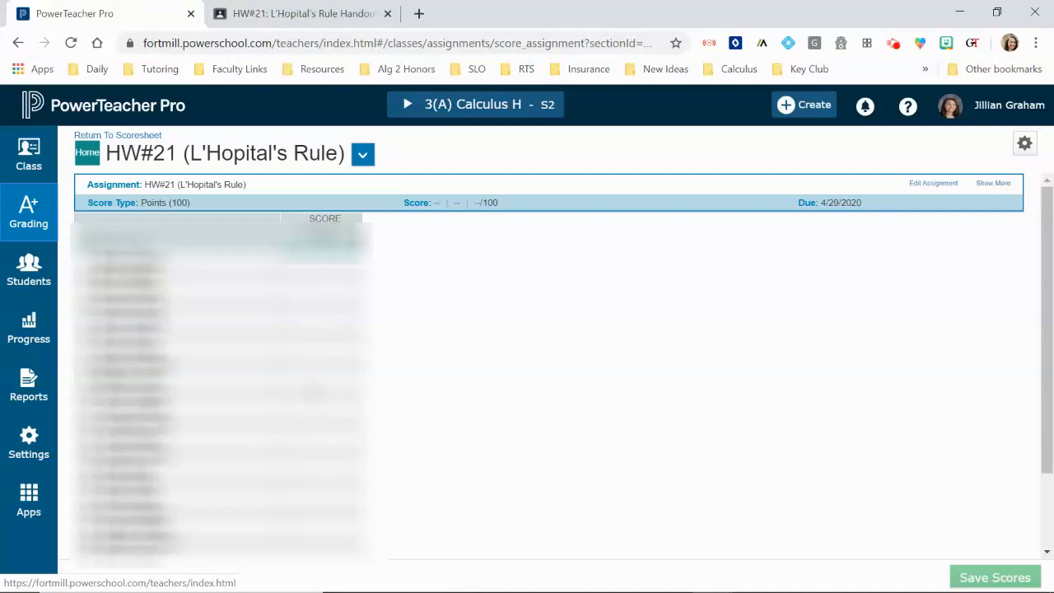
pyautogui.click(28, 213)
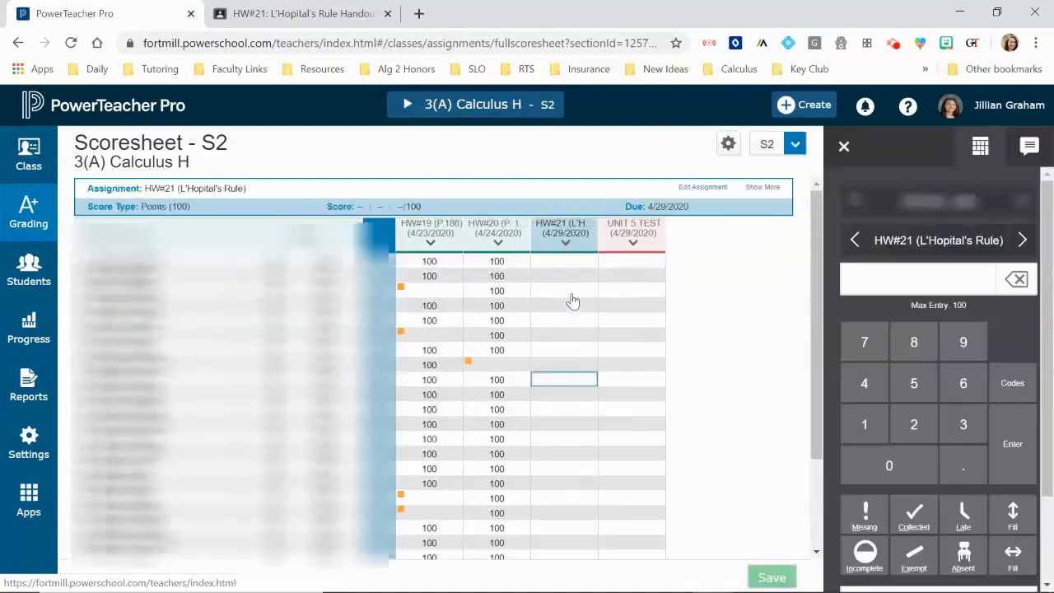
# Step: Fill the 3(A) Calculus H HW#21 column with the Classroom grades via Grade Transferer's Fill Data
pyautogui.click(564, 260)
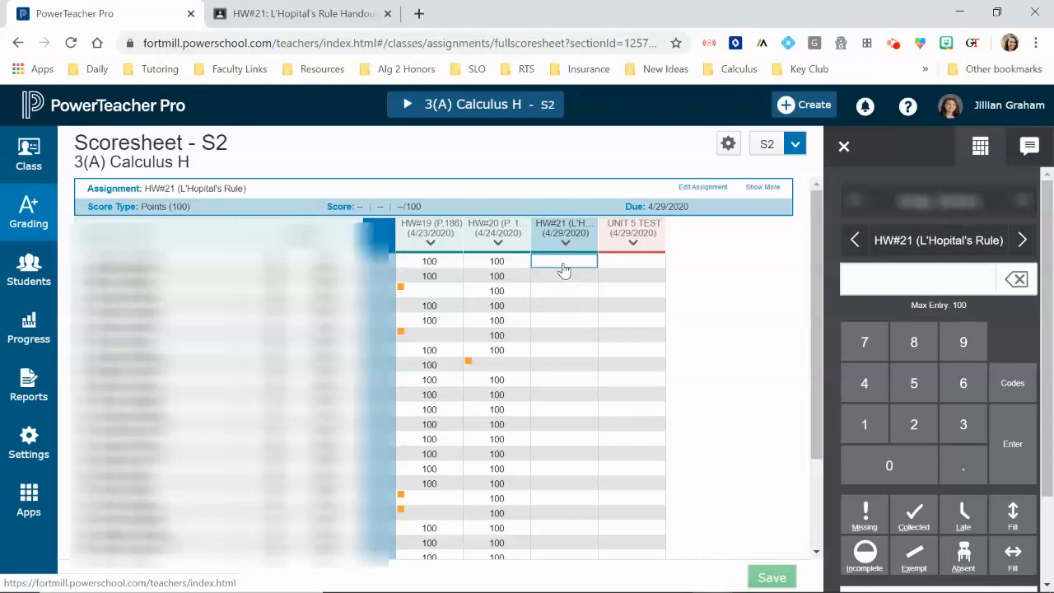
pyautogui.moveTo(972, 42)
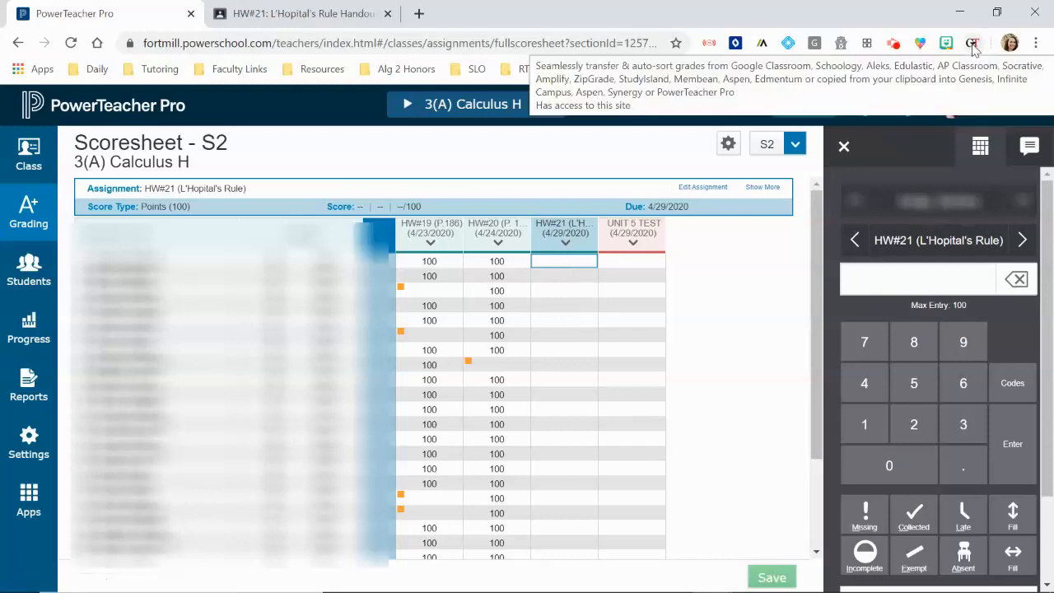
pyautogui.click(972, 42)
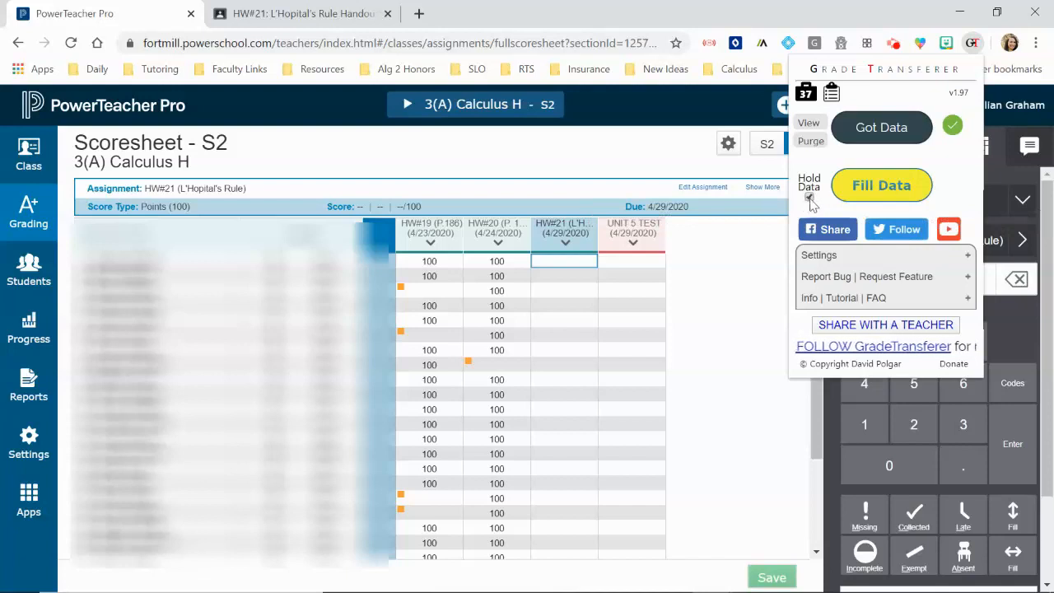
pyautogui.click(810, 198)
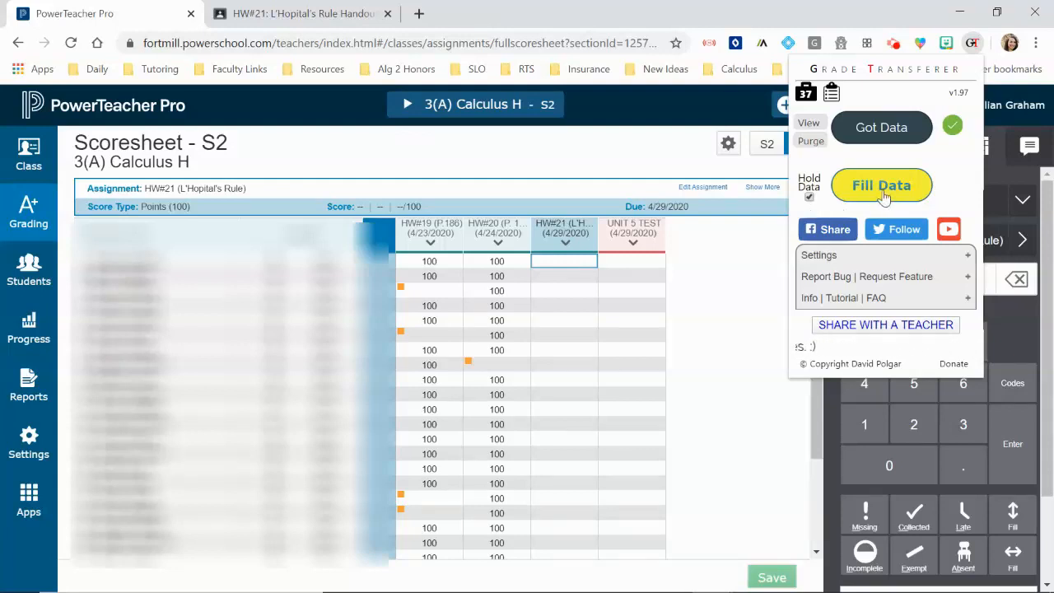
pyautogui.click(882, 184)
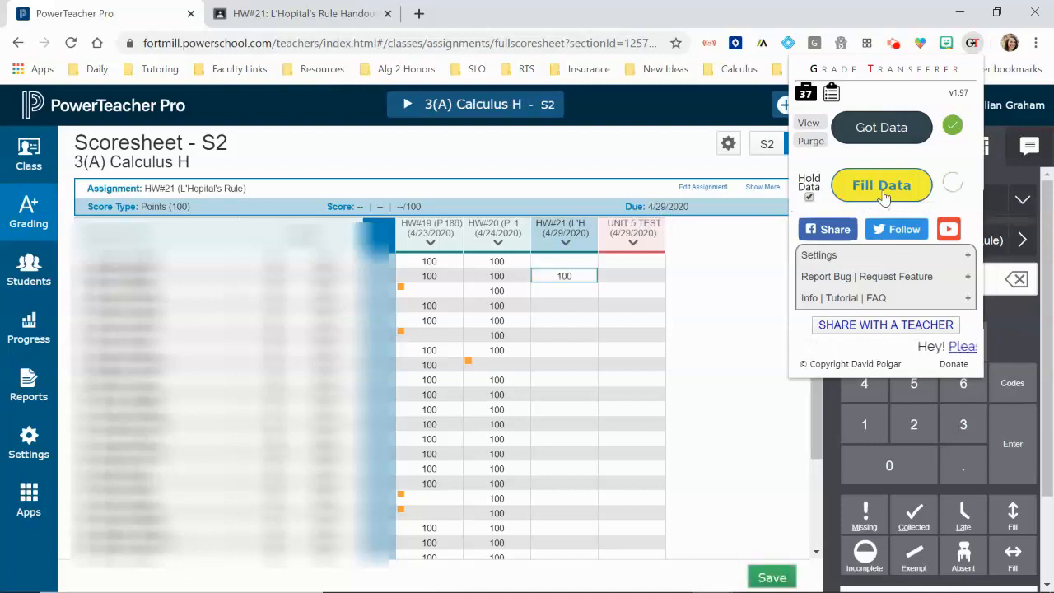
pyautogui.click(881, 185)
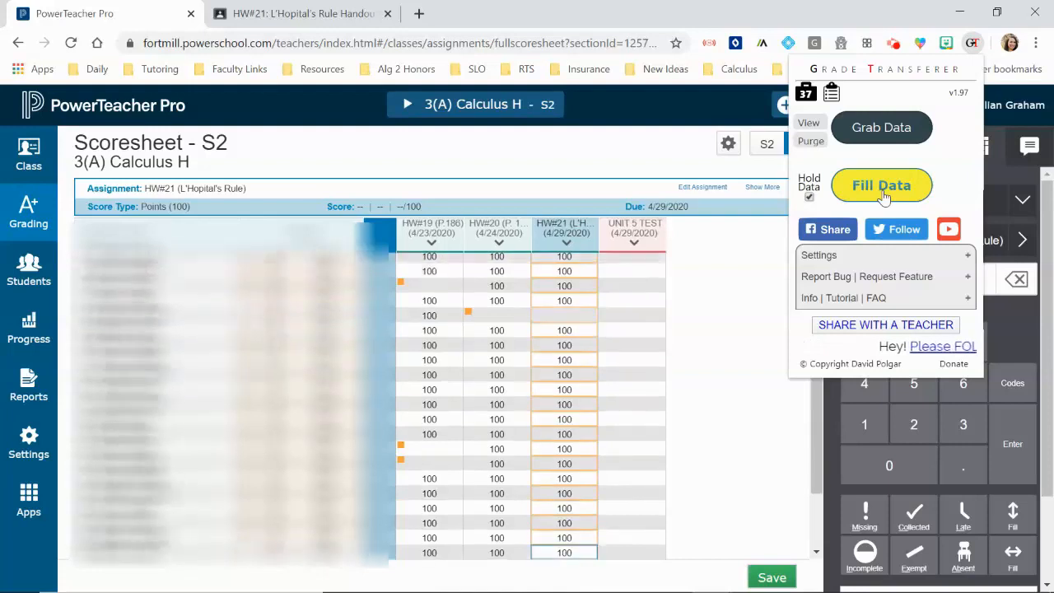
pyautogui.click(882, 185)
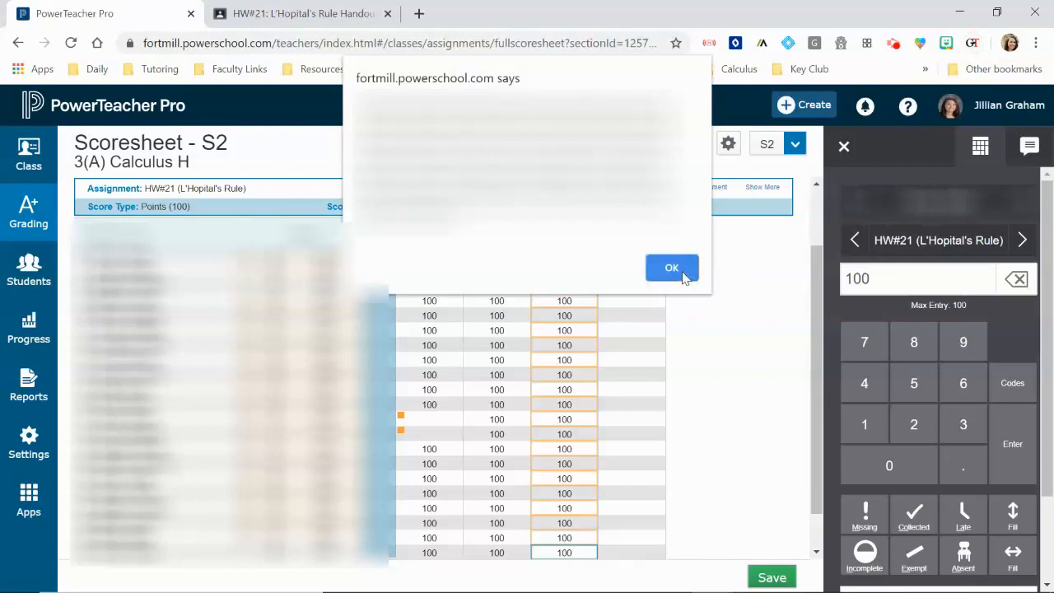
# Step: Save the 3(A) Calculus H HW#21 scores and switch to the 4(A) Calculus H section
pyautogui.click(672, 267)
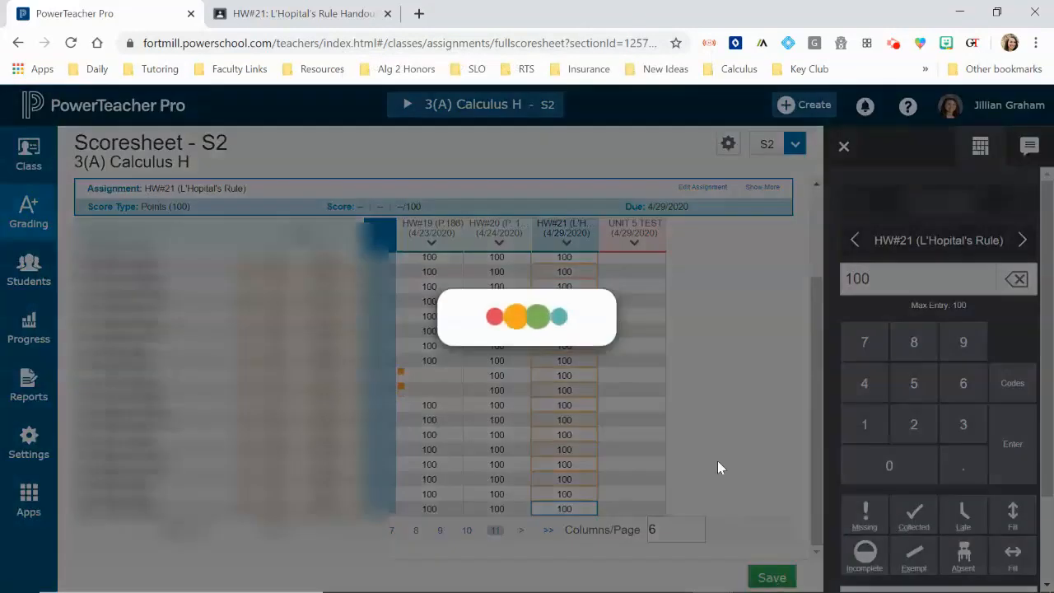
pyautogui.click(771, 577)
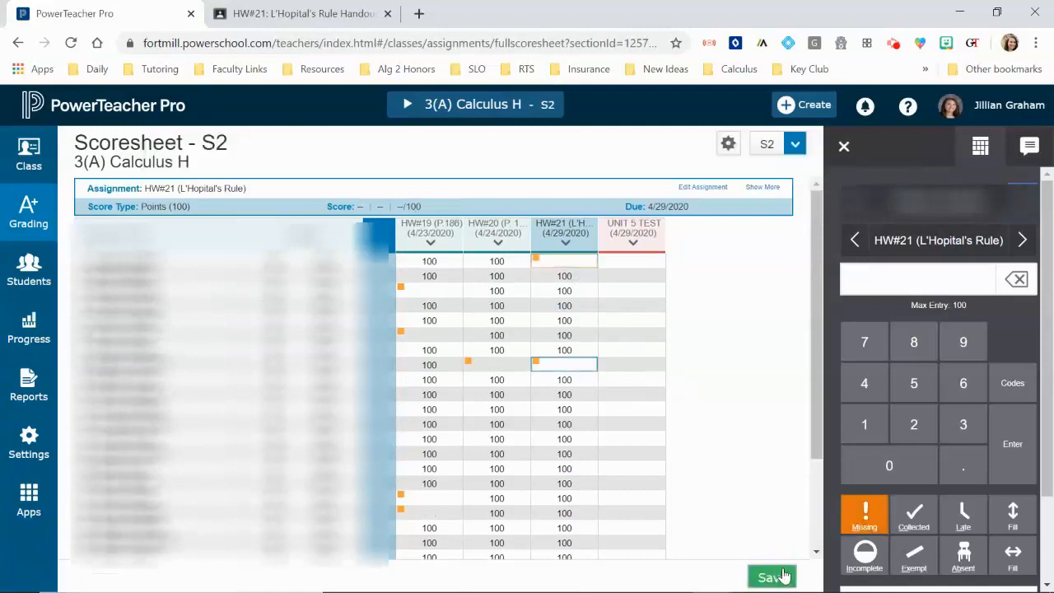
pyautogui.click(771, 577)
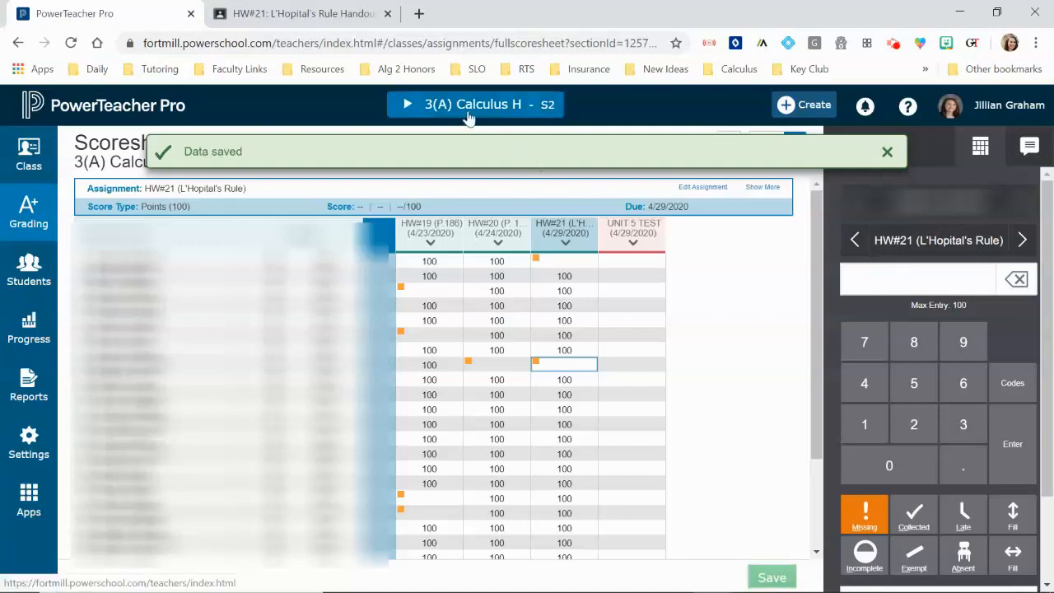
pyautogui.click(475, 106)
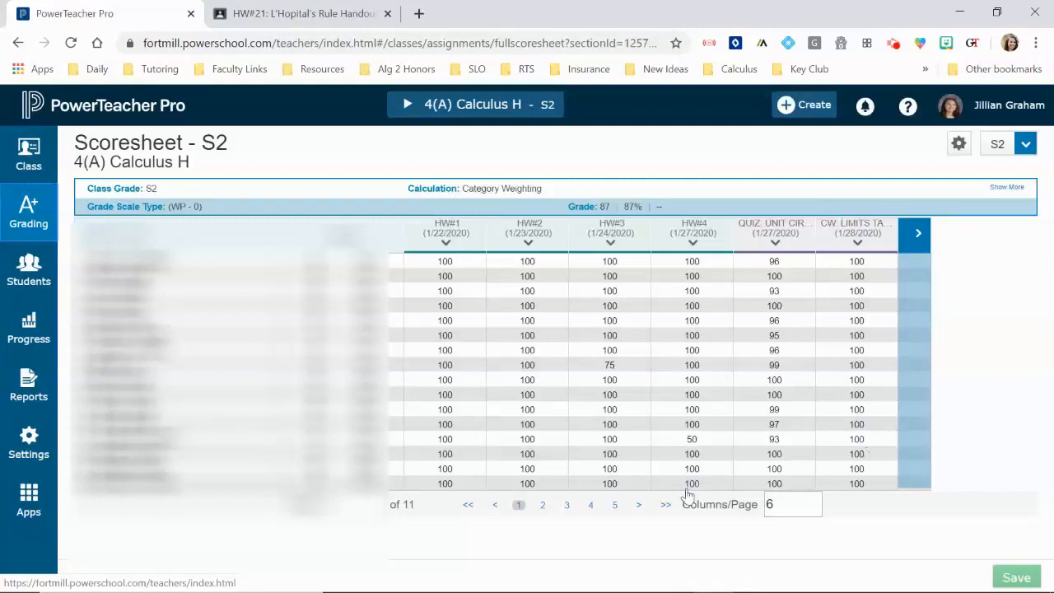
# Step: Fill the 4(A) Calculus H HW#21 column with the transferred grades via Fill Data
pyautogui.click(666, 504)
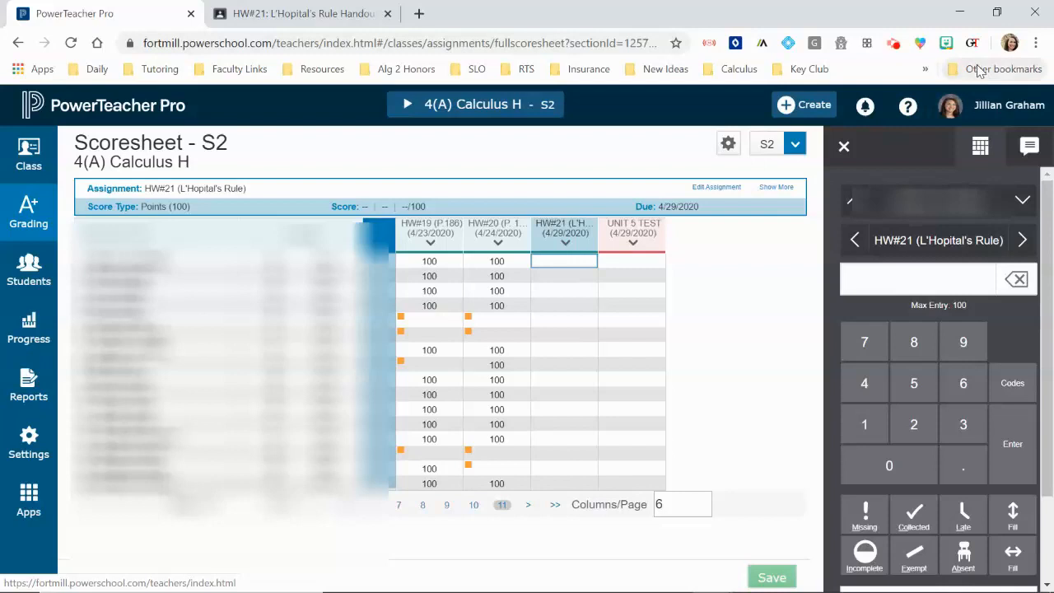
pyautogui.click(972, 43)
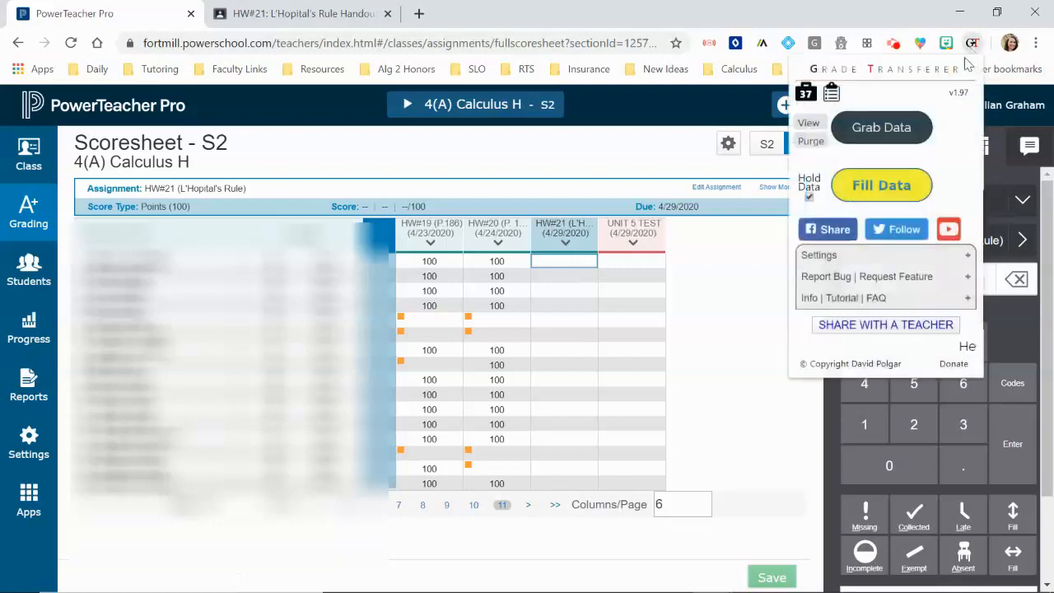
pyautogui.click(881, 184)
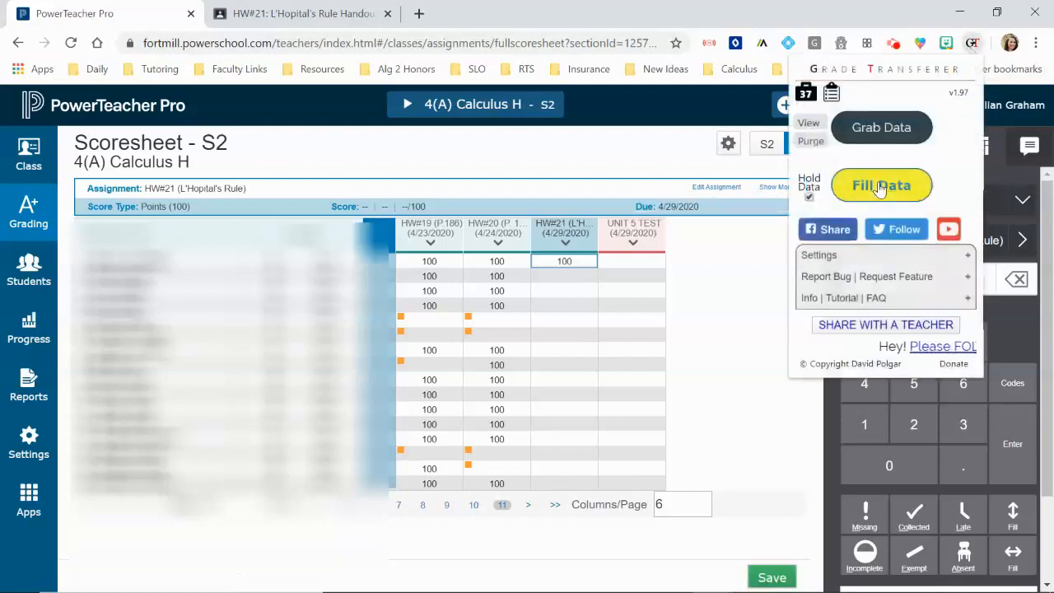
pyautogui.click(881, 185)
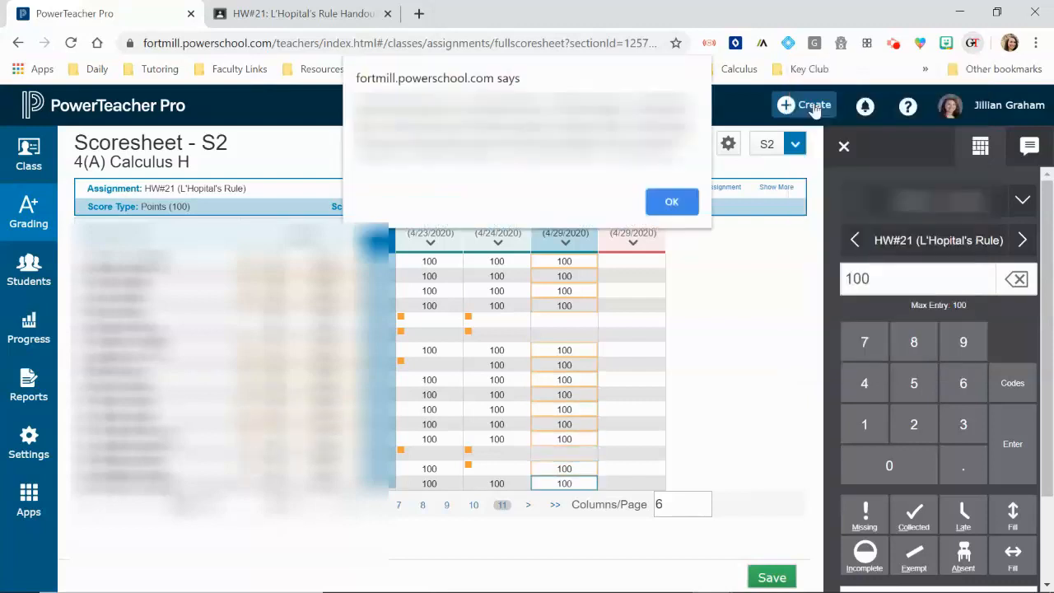
# Step: Acknowledge the fill-complete message and save the 4(A) Calculus H HW#21 scores
pyautogui.click(673, 201)
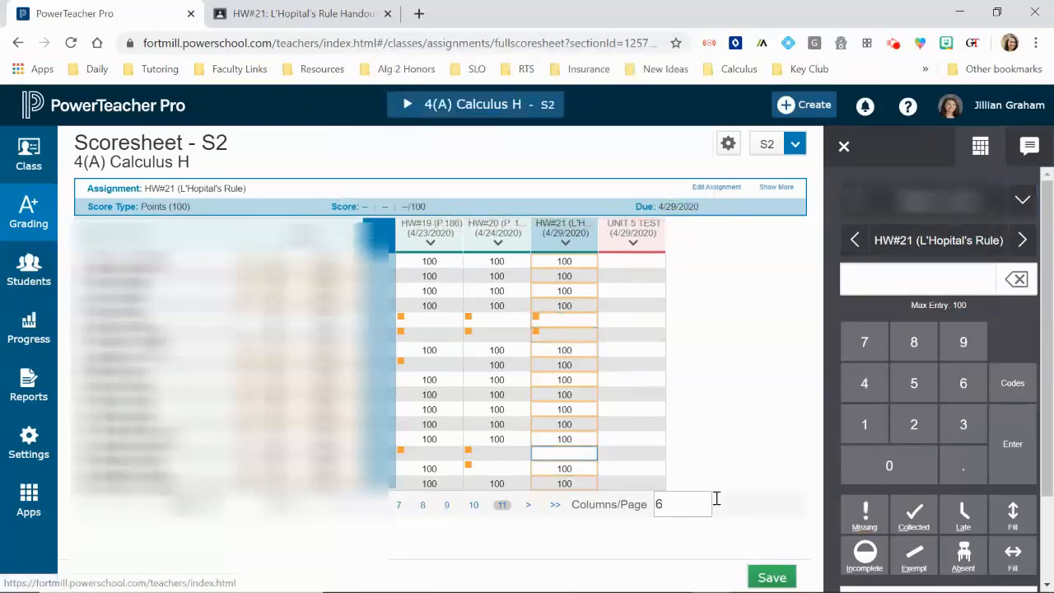
pyautogui.click(863, 514)
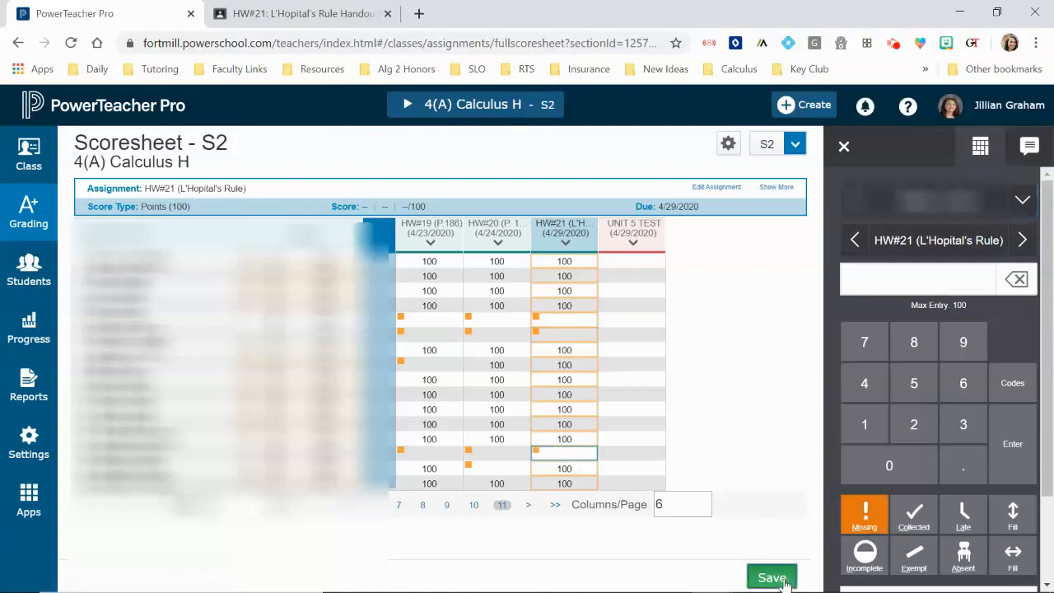
pyautogui.click(771, 576)
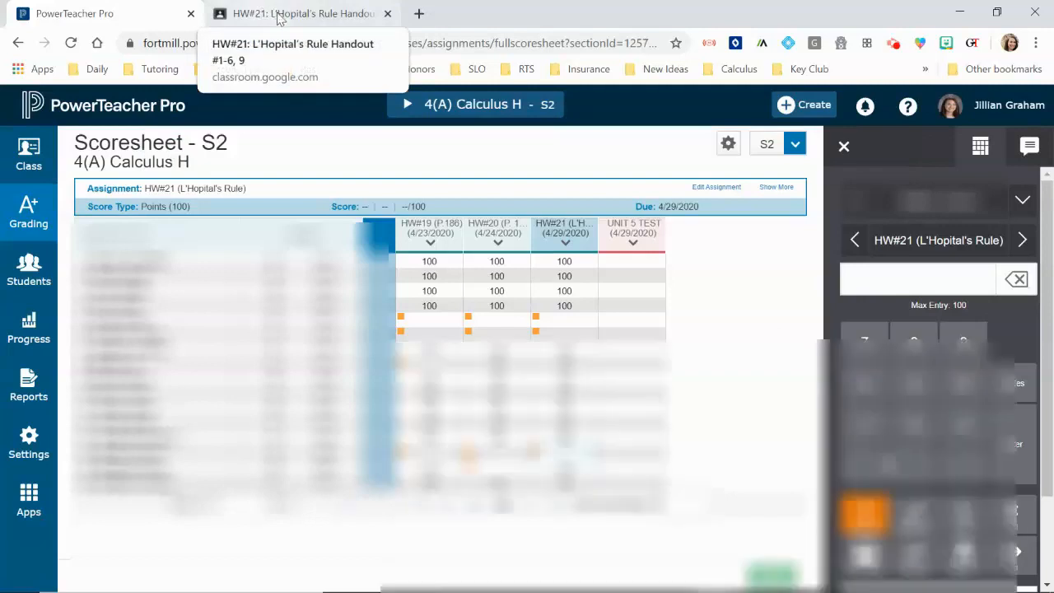
# Step: Return to Google Classroom and open the HW#22: Unit 5 Practice Test student work
pyautogui.click(303, 14)
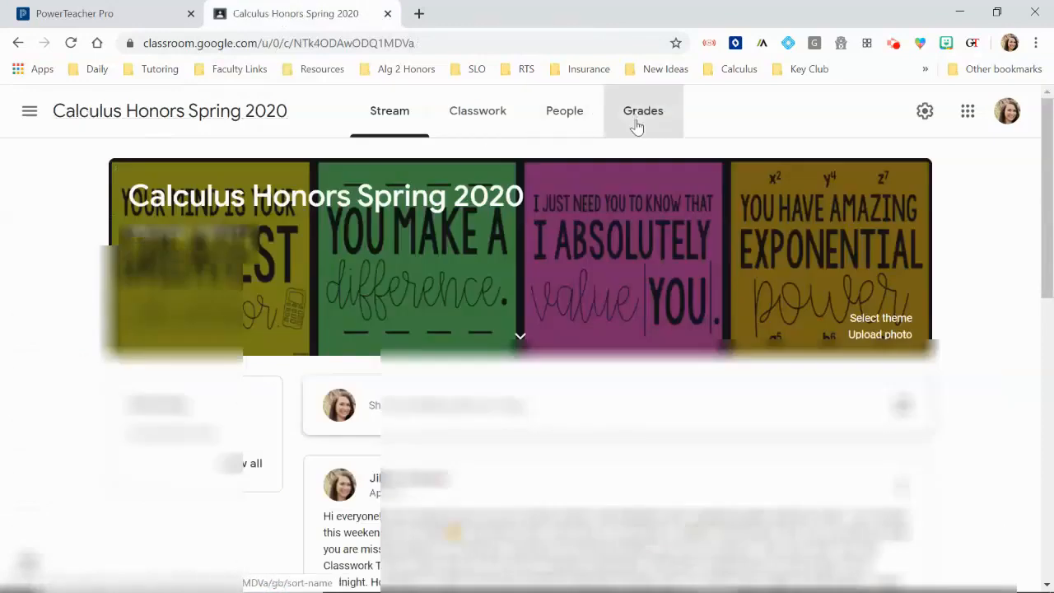
pyautogui.click(643, 110)
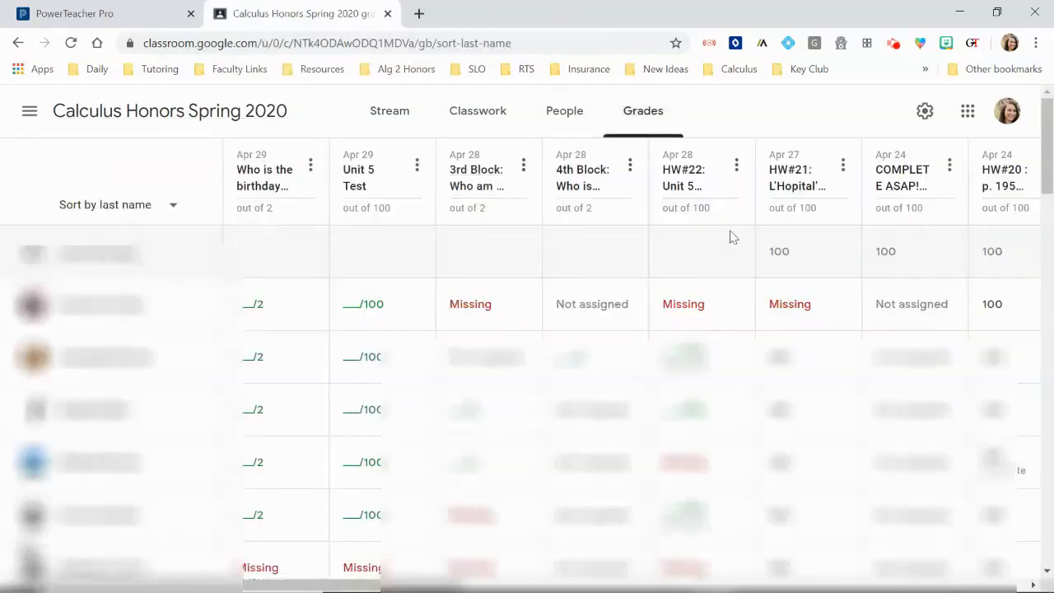
pyautogui.click(683, 178)
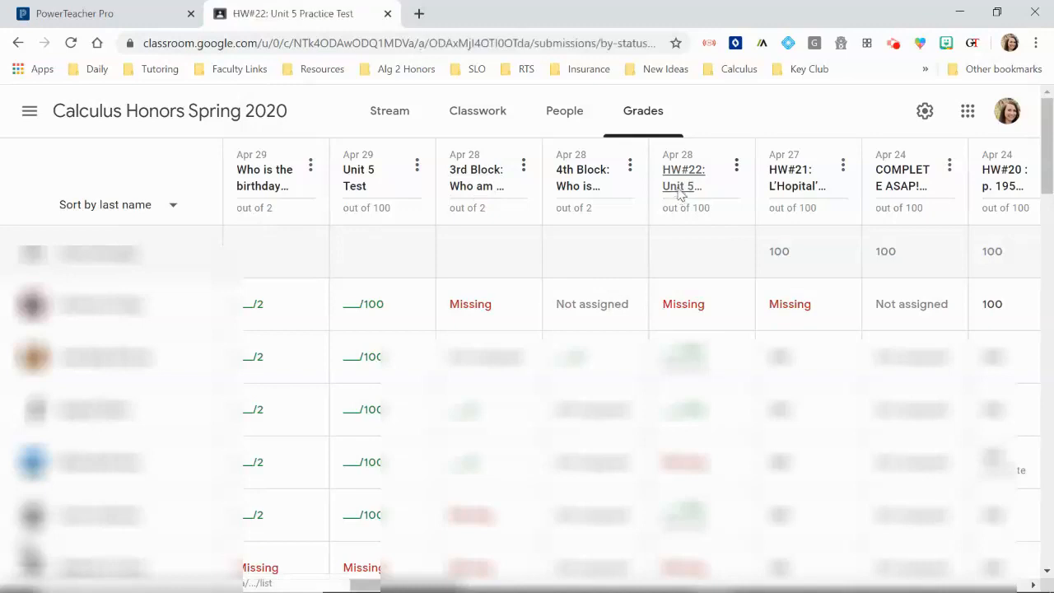
pyautogui.click(682, 178)
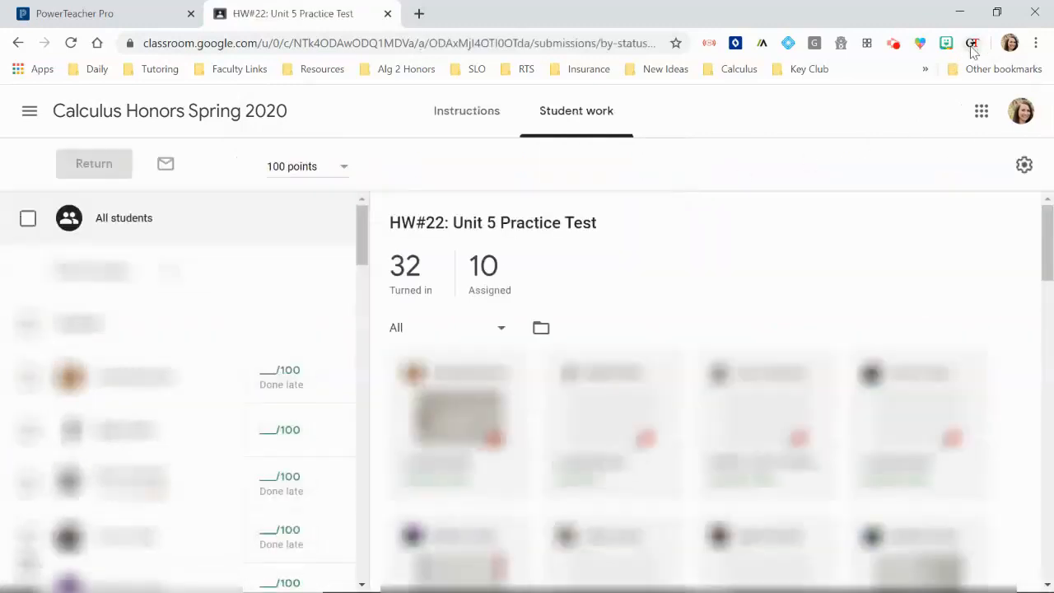
# Step: Purge Grade Transferer's stored data and confirm a grab on HW#22 returns 'Nothing to grab here'
pyautogui.click(972, 42)
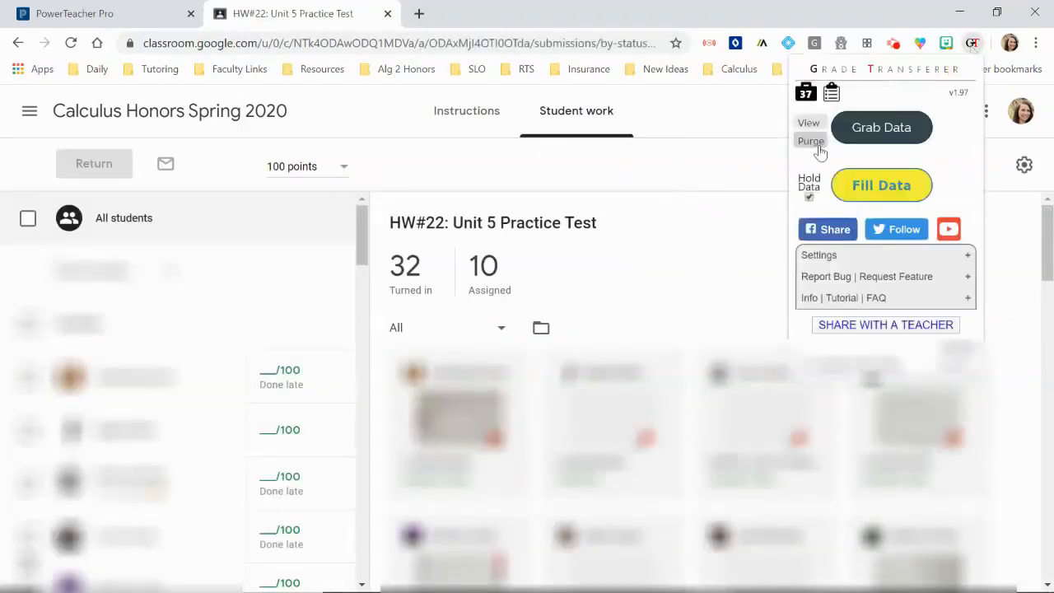
pyautogui.moveTo(811, 142)
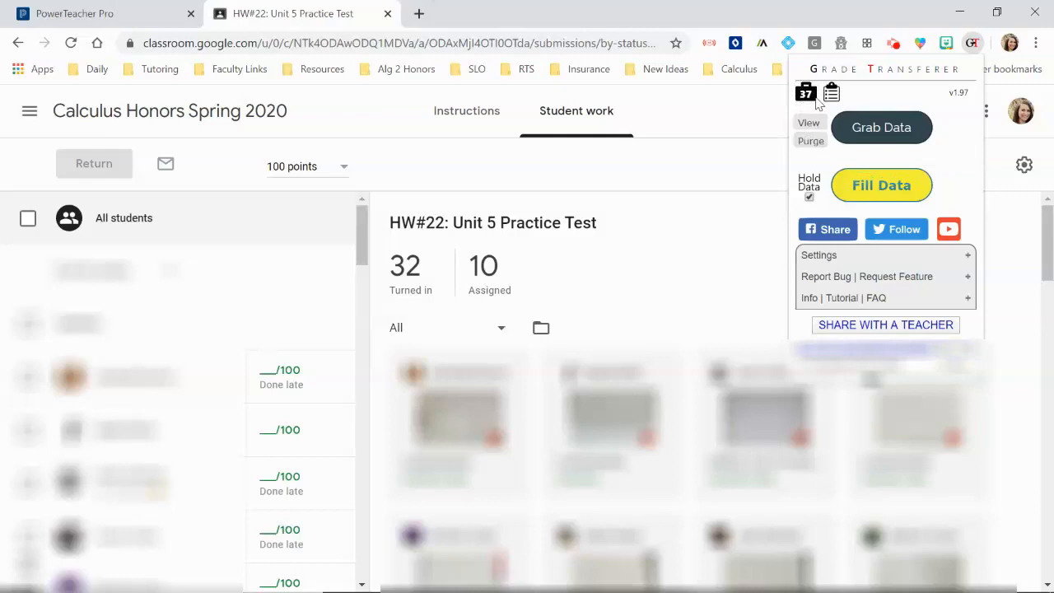
pyautogui.click(811, 142)
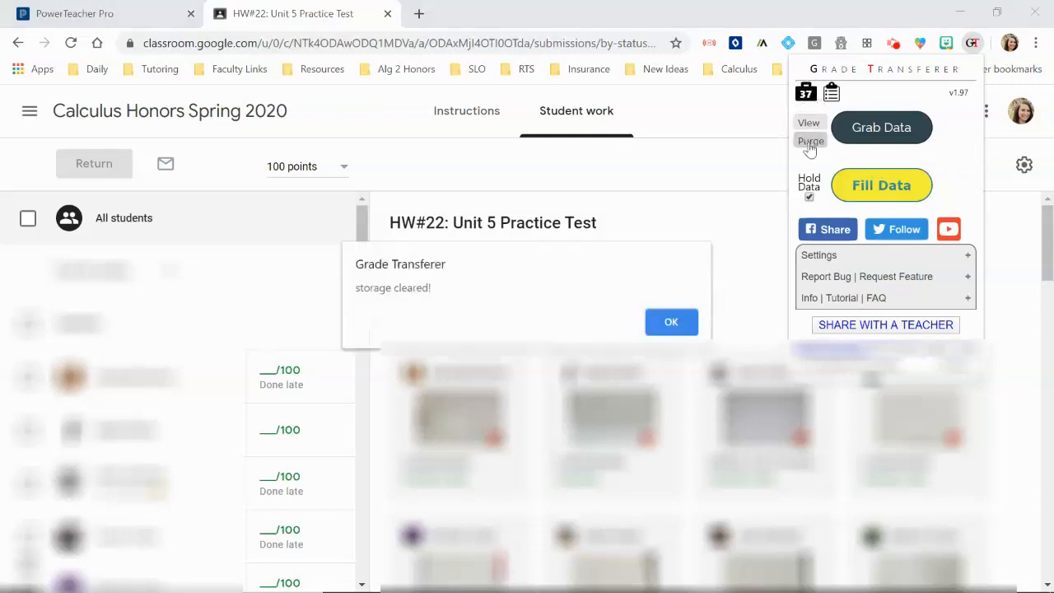
pyautogui.click(672, 322)
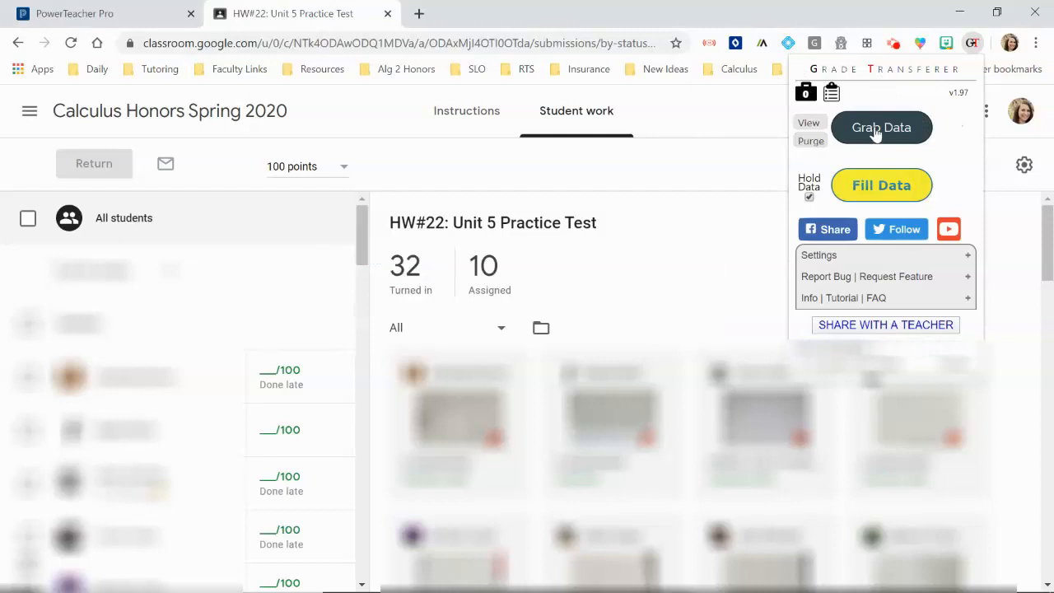
pyautogui.click(882, 128)
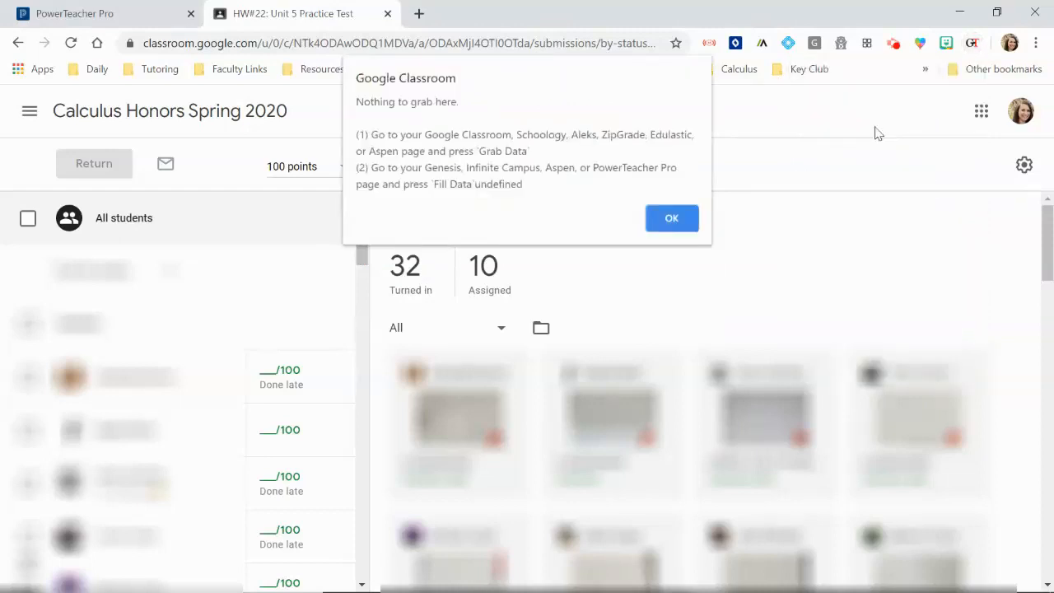
pyautogui.moveTo(452, 122)
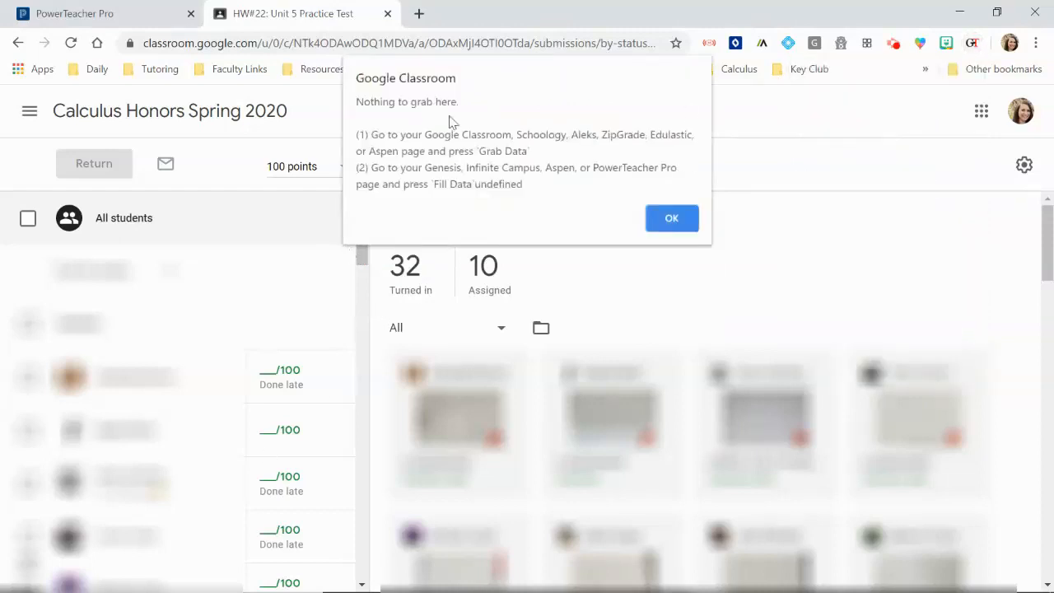
pyautogui.moveTo(623, 336)
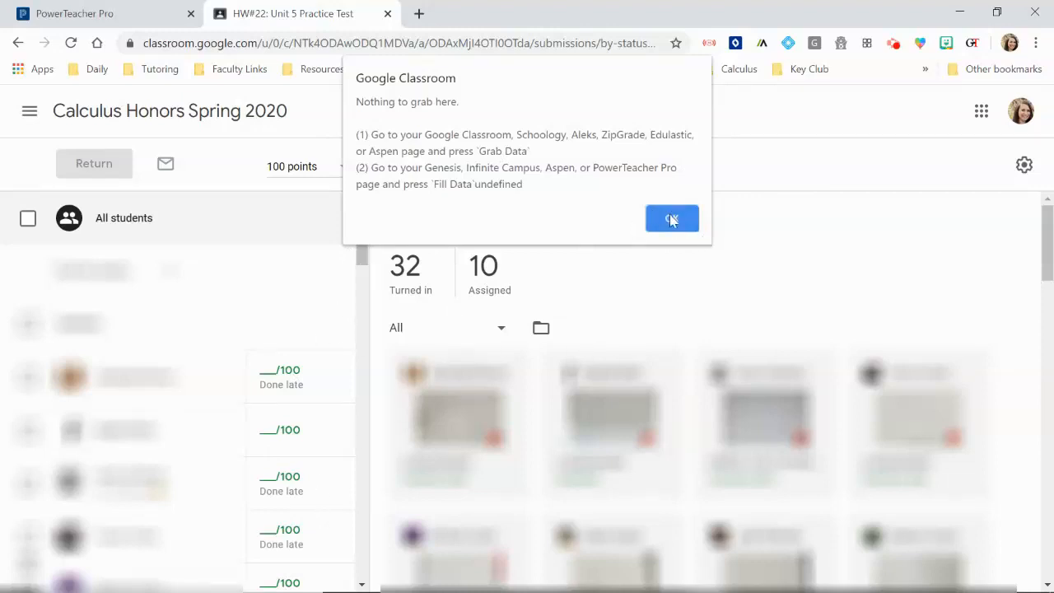
pyautogui.click(673, 218)
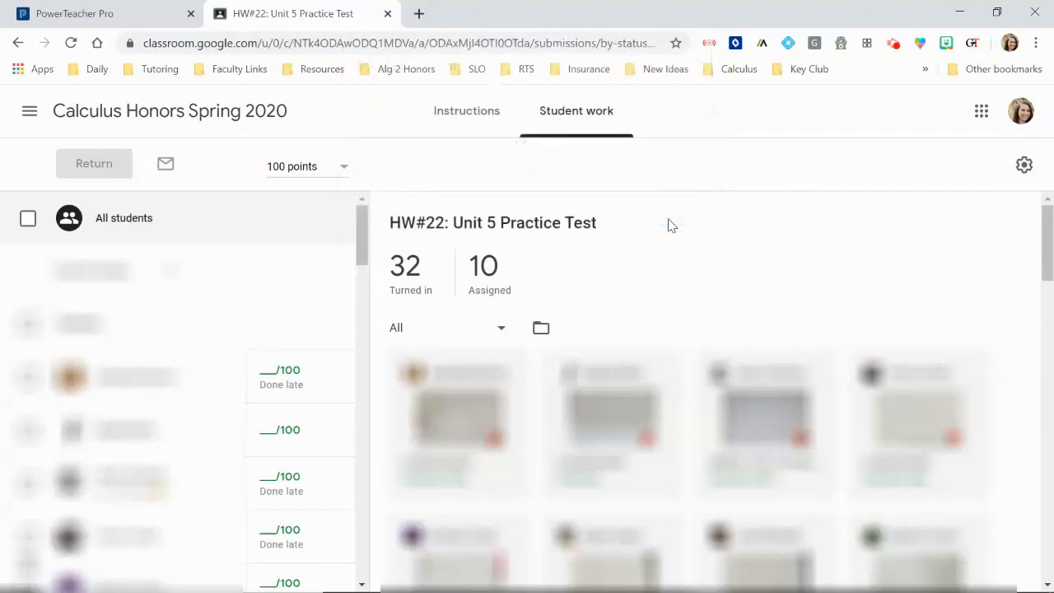